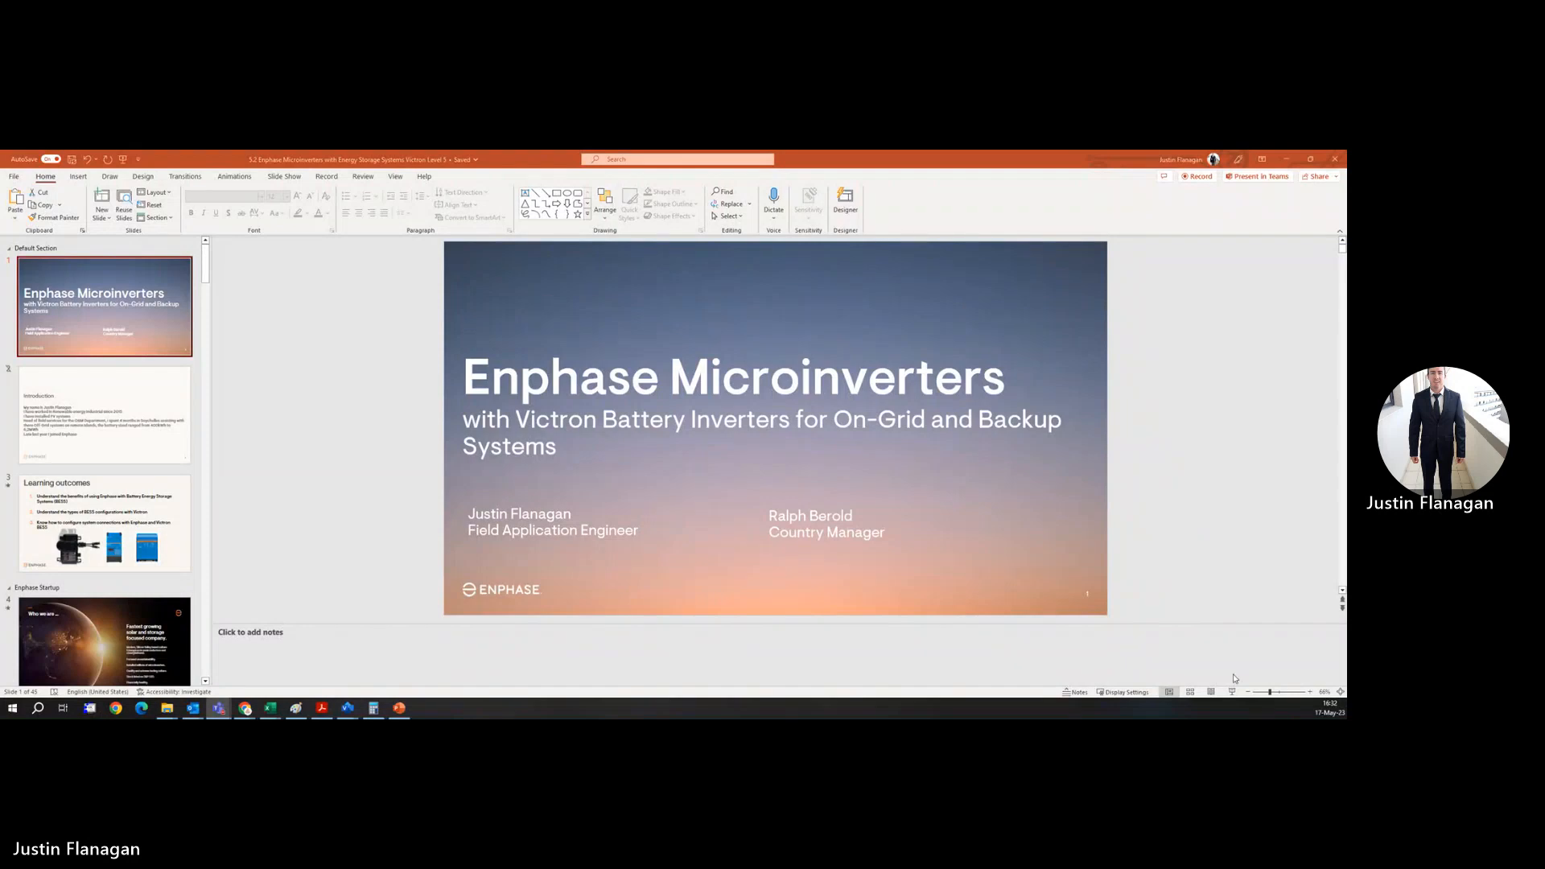
{"action": "mouse_move", "coordinate": [1207, 538]}
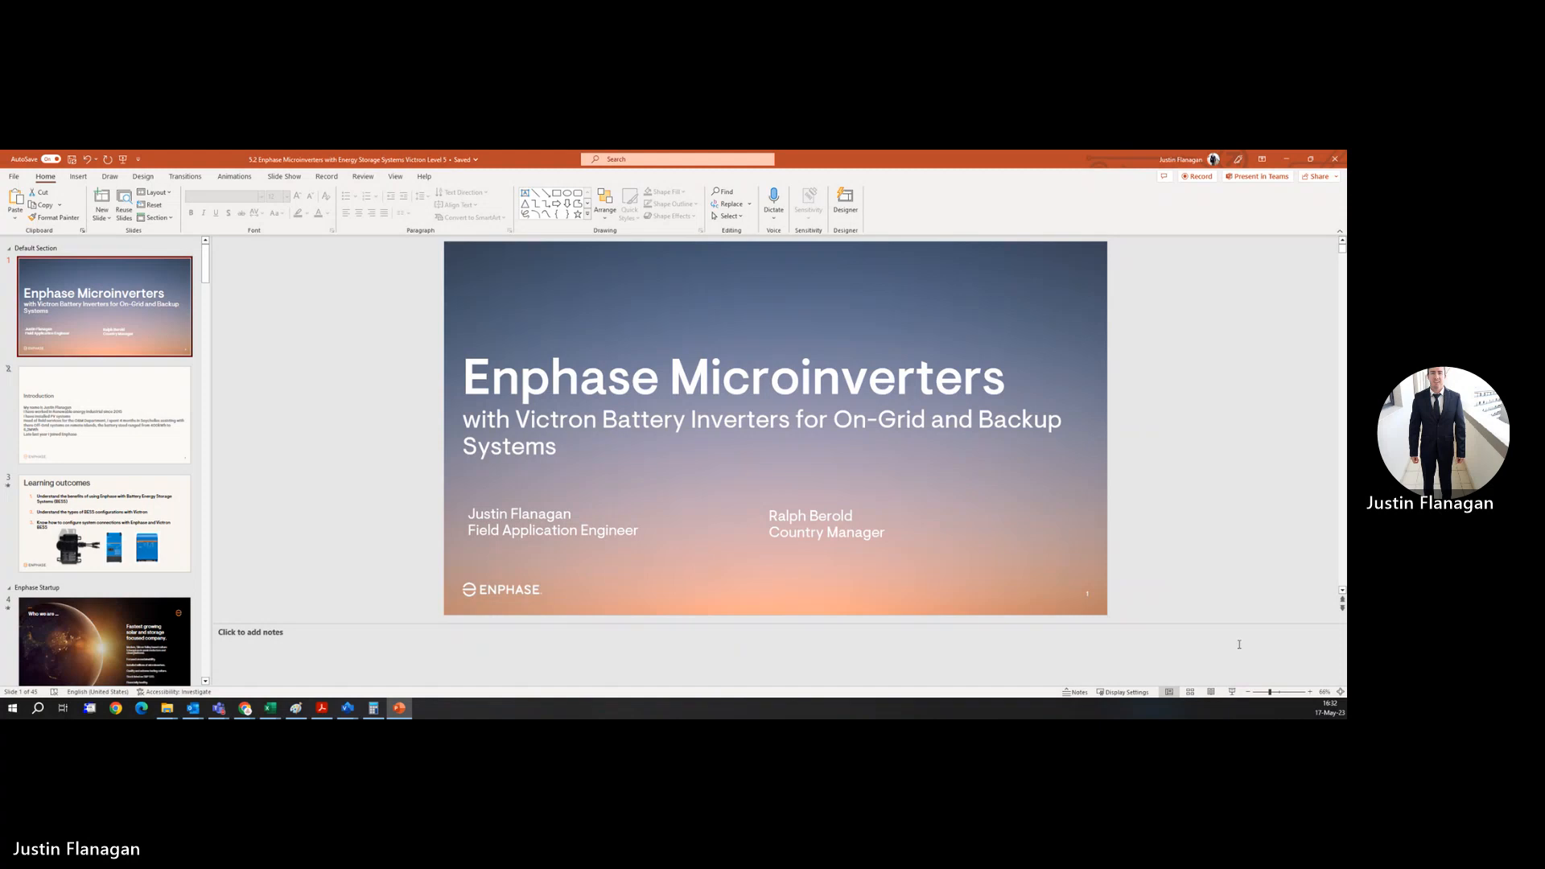
{"action": "mouse_move", "coordinate": [1233, 698]}
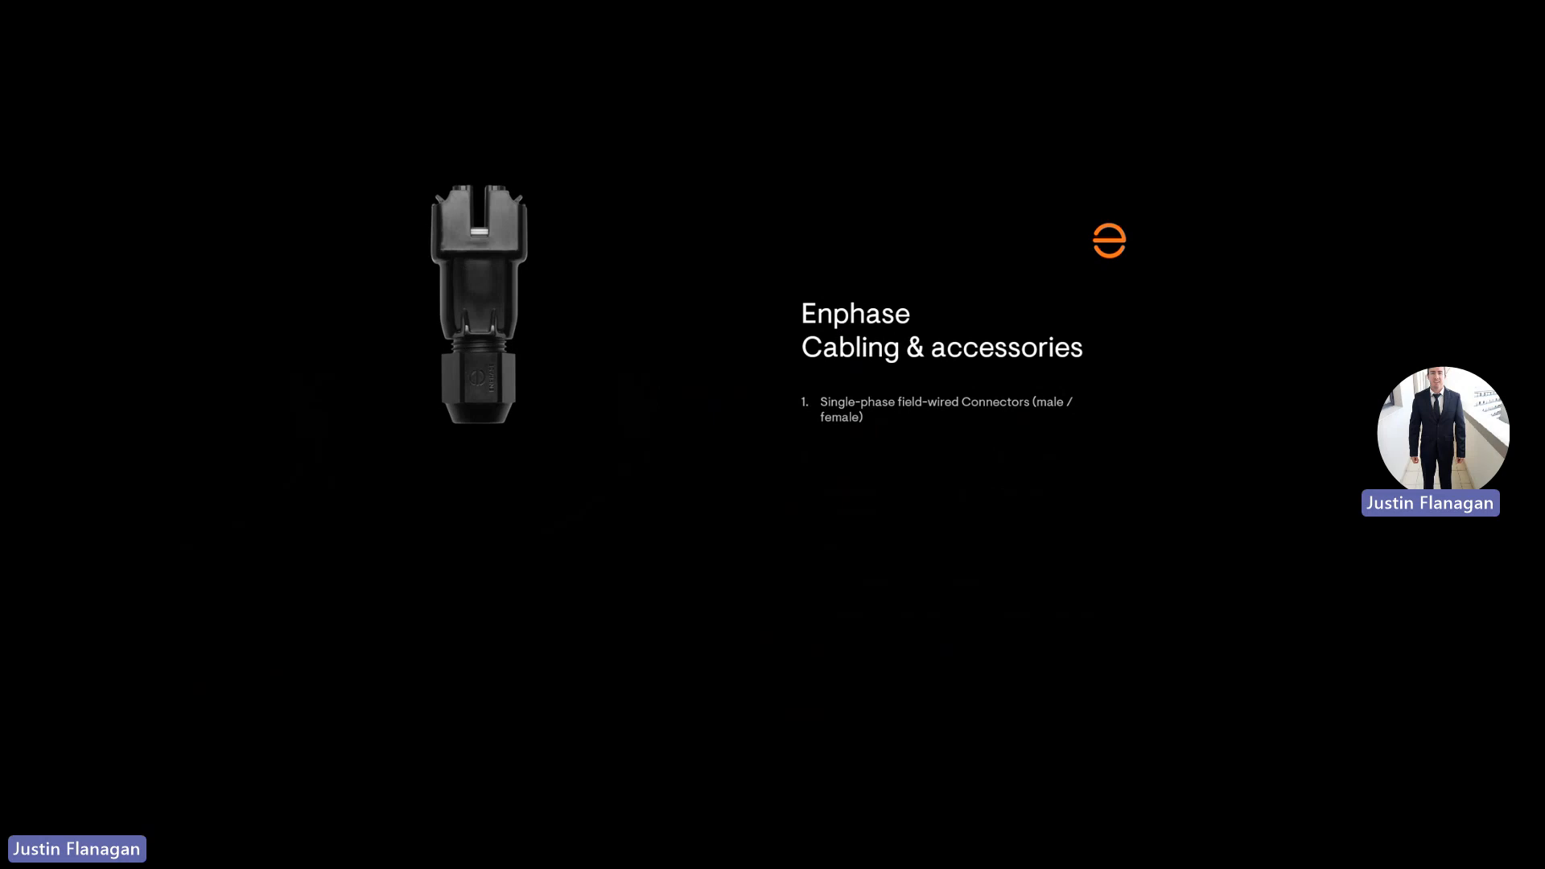
Advance from the Cabling & accessories slide to the Example Layout 2A wiring diagram.
{"action": "key", "text": "Right"}
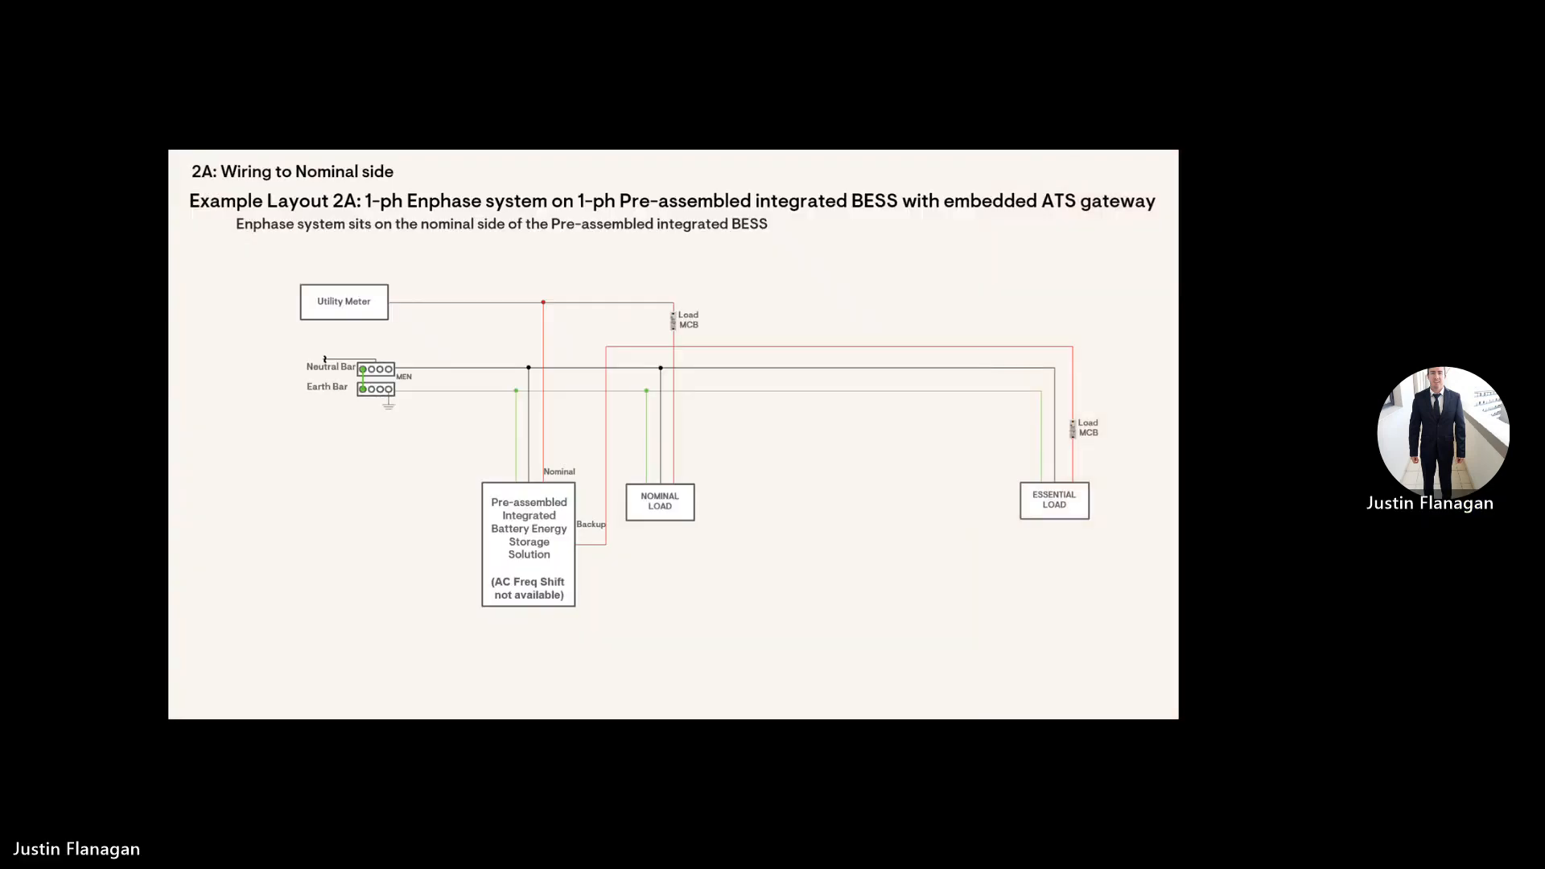
Advance from Example Layout 2A to slide 41 on the Enphase grid profile set-up.
{"action": "key", "text": "Right"}
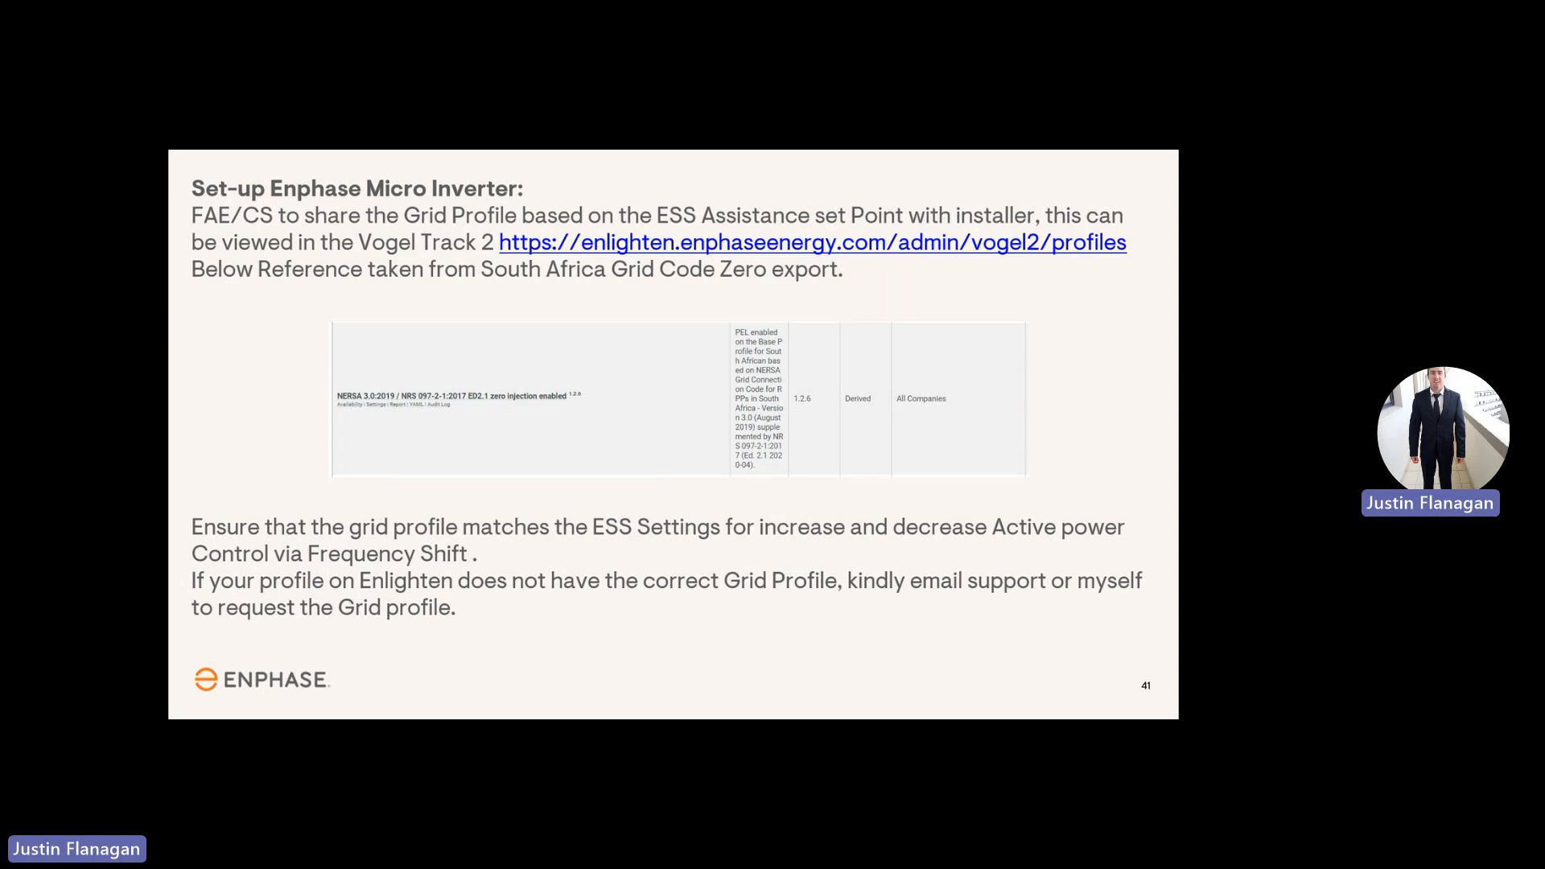
Advance from slide 41 to the closing Enphase logo slide with the copyright notice.
{"action": "key", "text": "Right"}
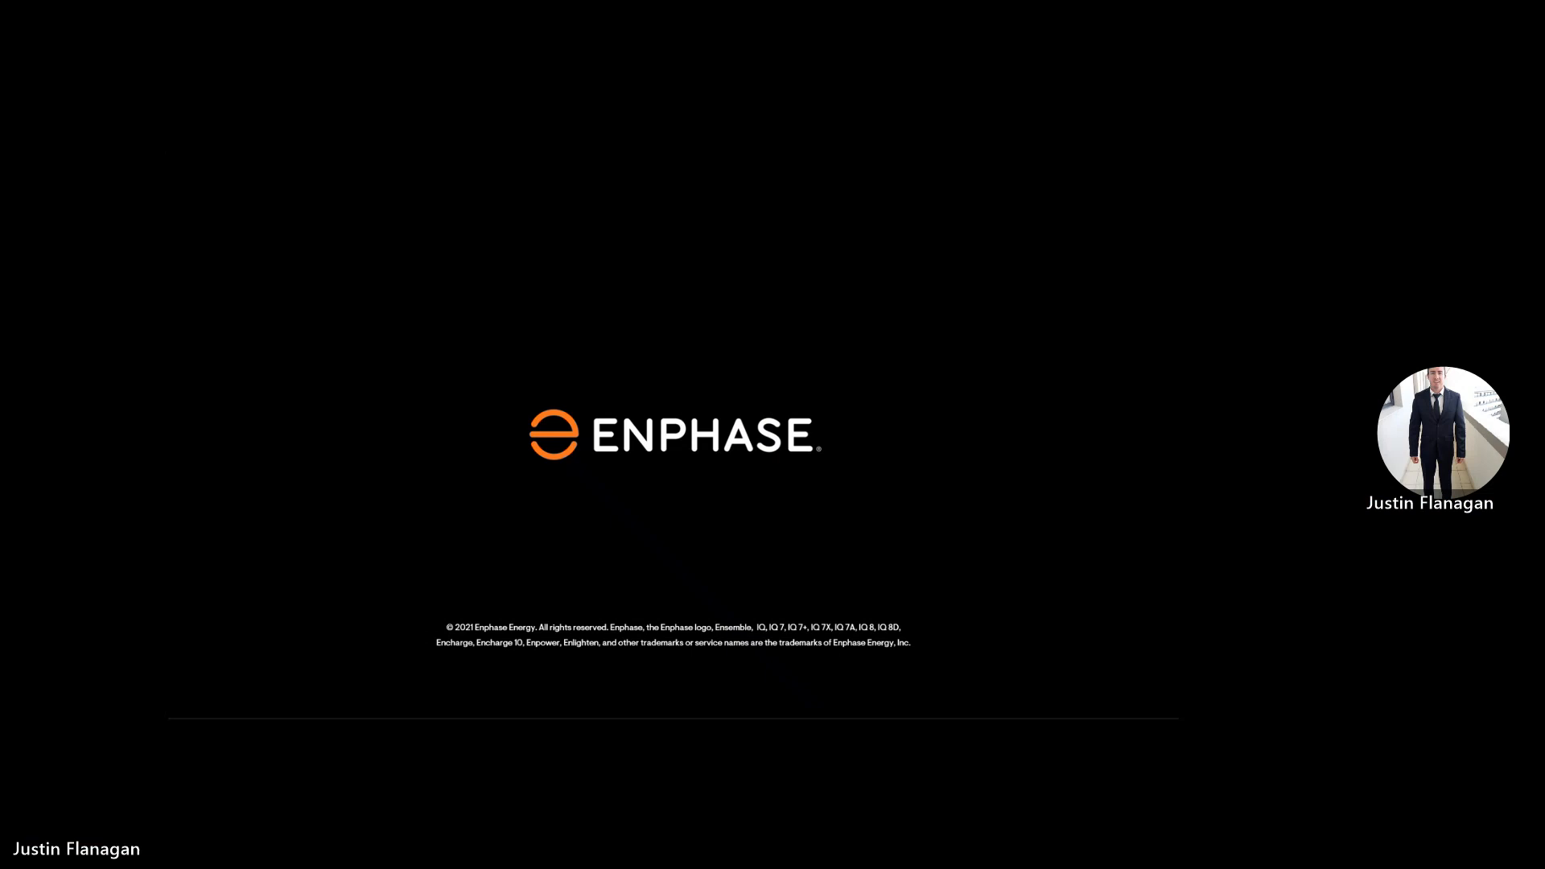